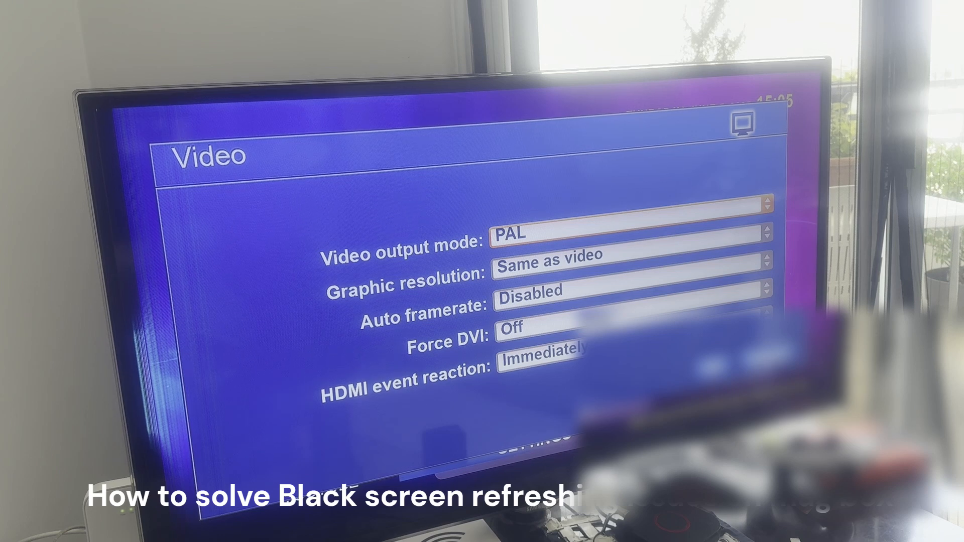
# - Set the HDMI event reaction to Ignore in the Video settings
pyautogui.press('Down')
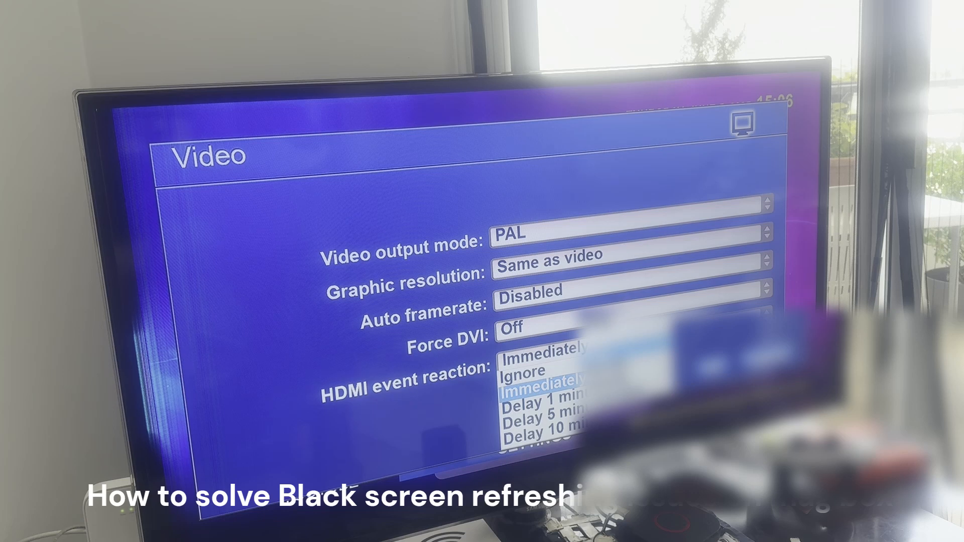
pyautogui.click(522, 370)
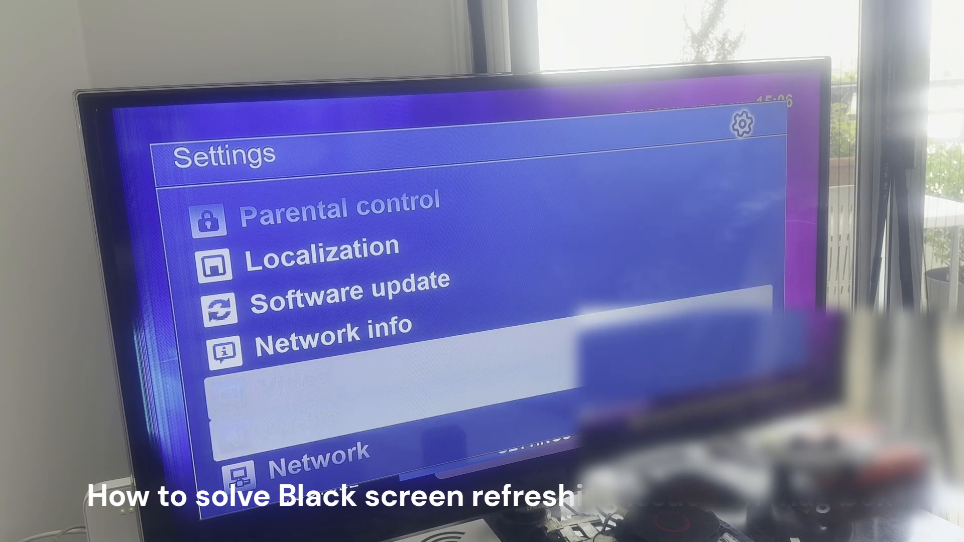
# - Leave Settings and reach the boot menu showing PAL (576i) and TV System Resolution
pyautogui.scroll(-3)
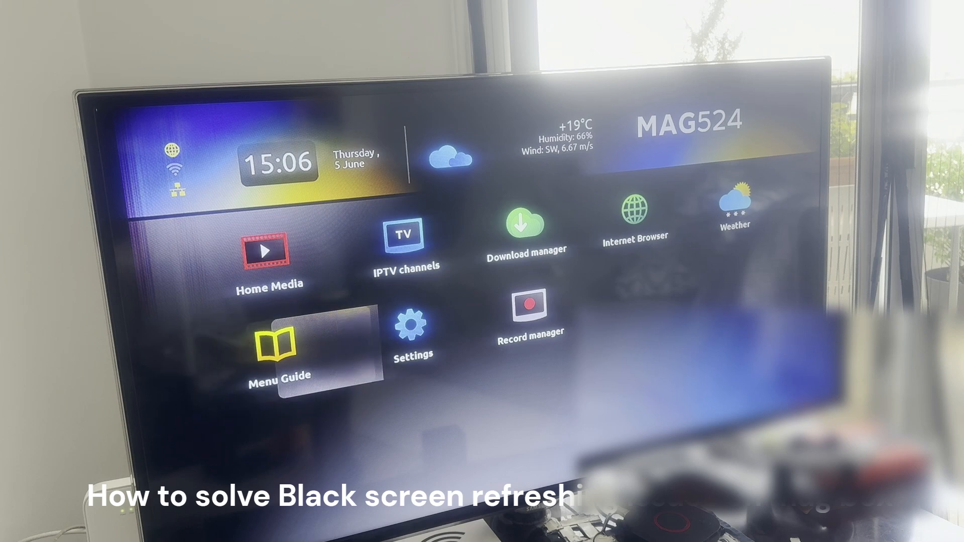
pyautogui.click(413, 326)
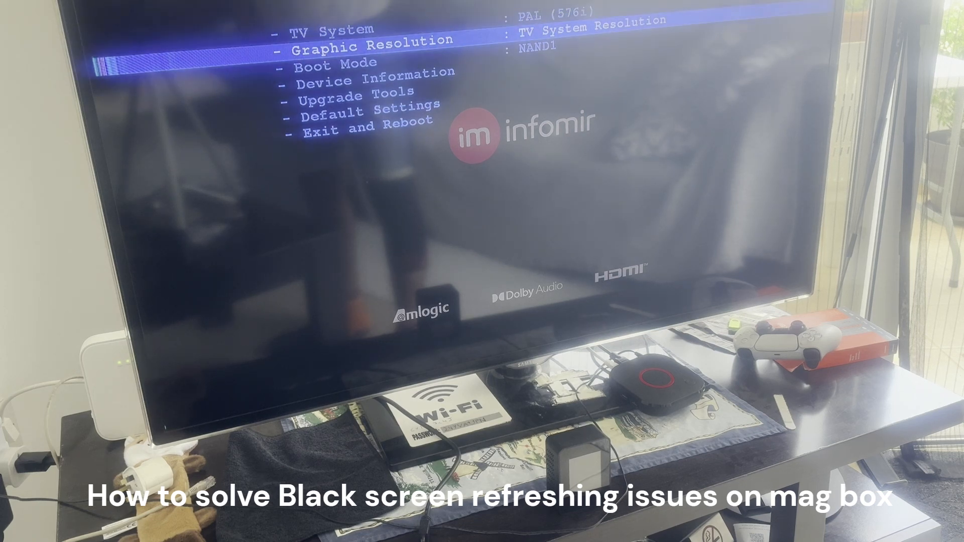
# - Step down the bootloader menu to Exit and Reboot, keeping TV System at PAL (576i)
pyautogui.press('Down')
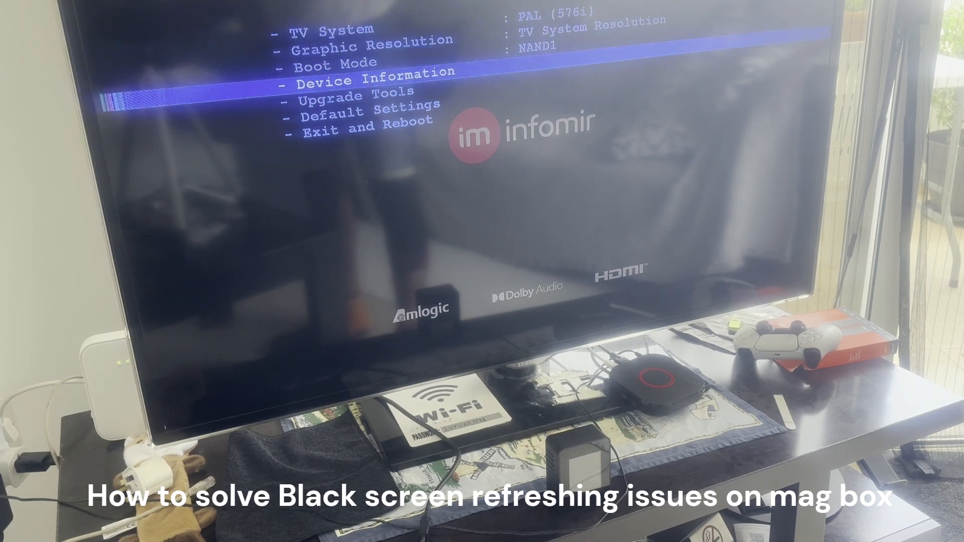
pyautogui.press('down')
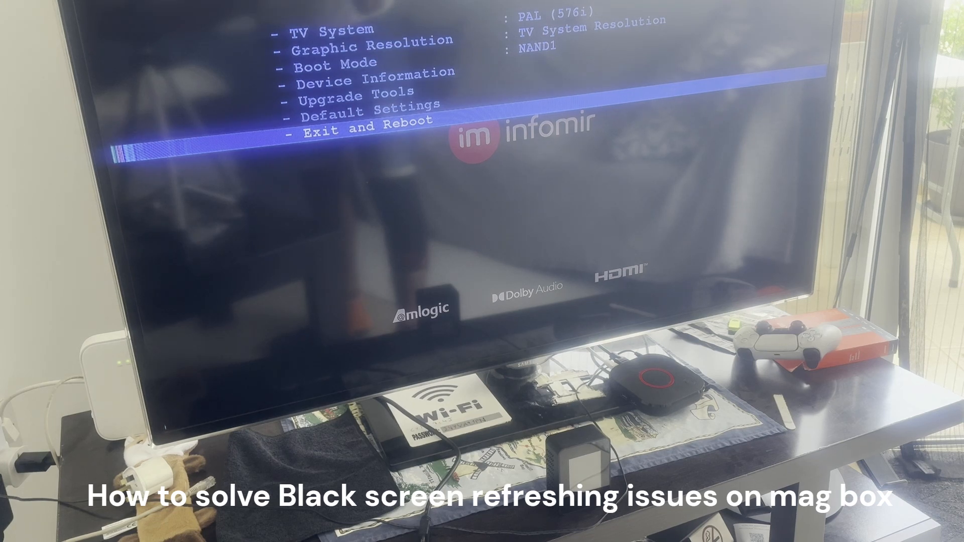